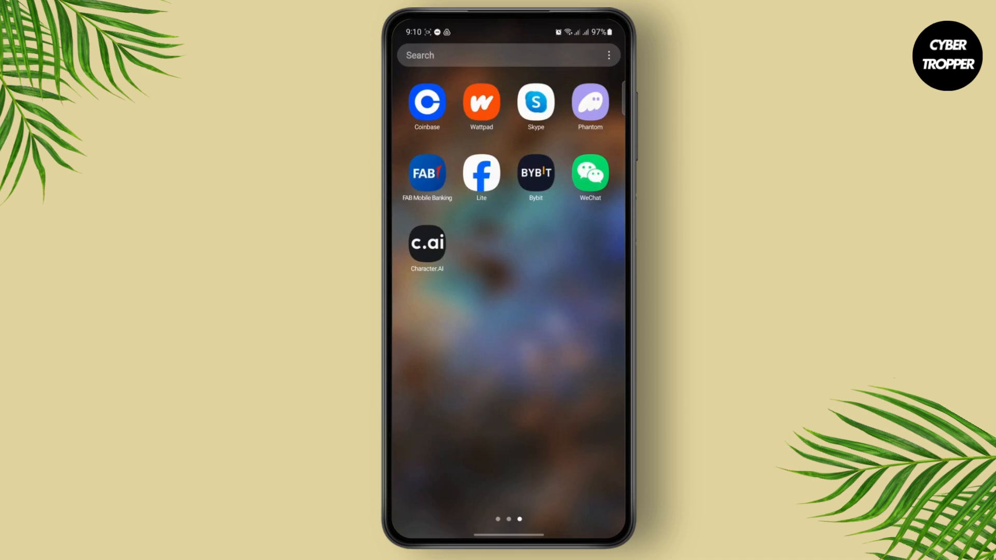
Launch Character.AI and dismiss the 'Talk live with your Characters' promotion banner
click(427, 243)
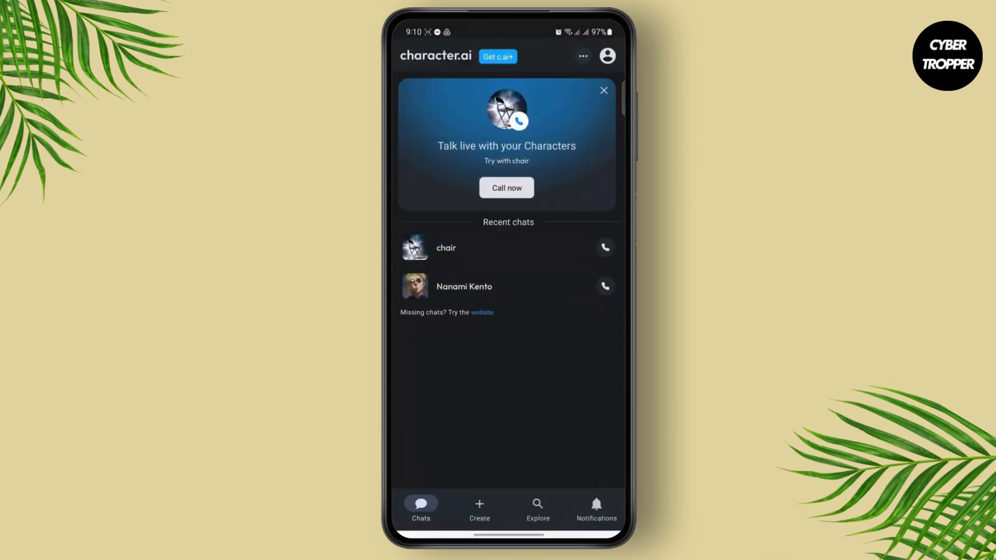
click(604, 90)
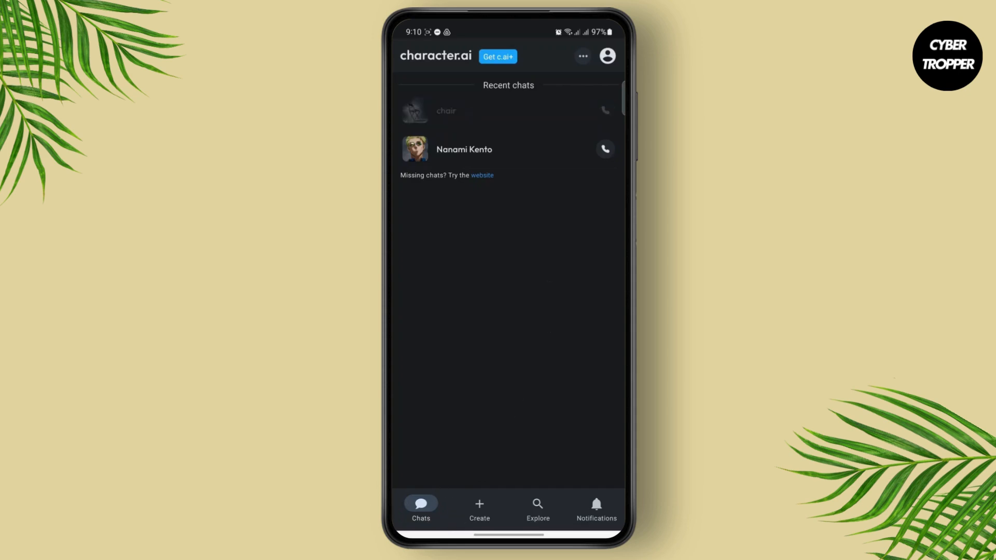
Open the chair chat's options page with view, share, hide and new-chat choices
click(446, 111)
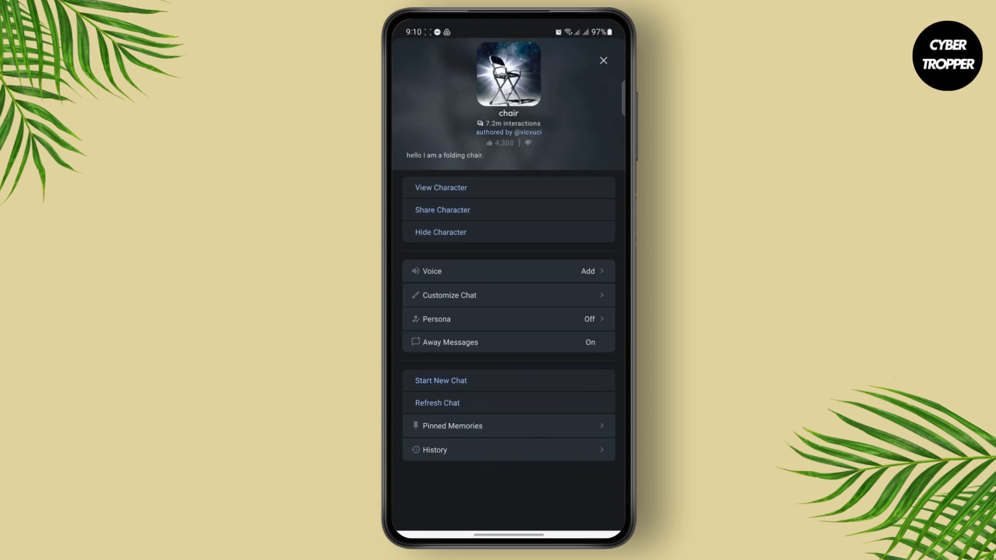
Start a new chat with chair, leaving only its opening greeting
click(434, 449)
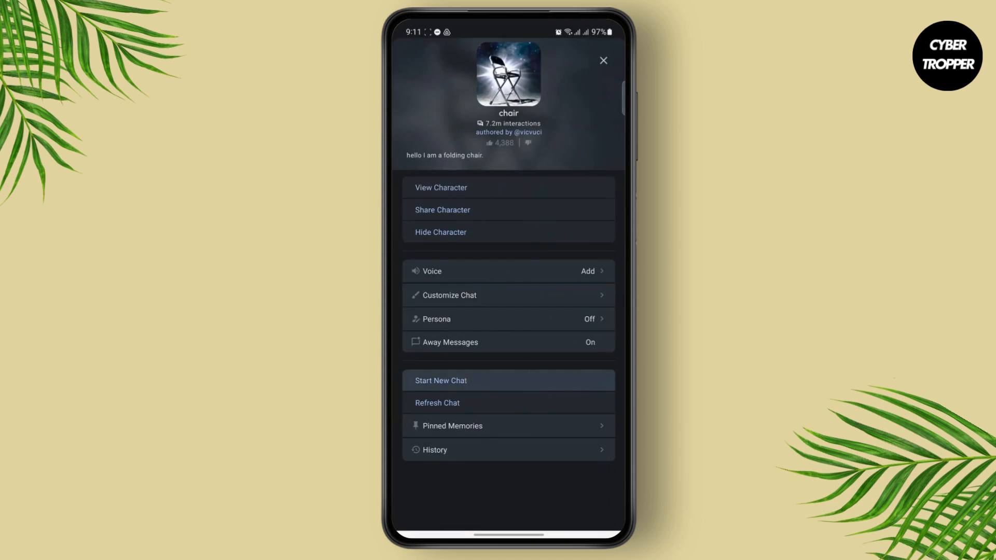
click(508, 380)
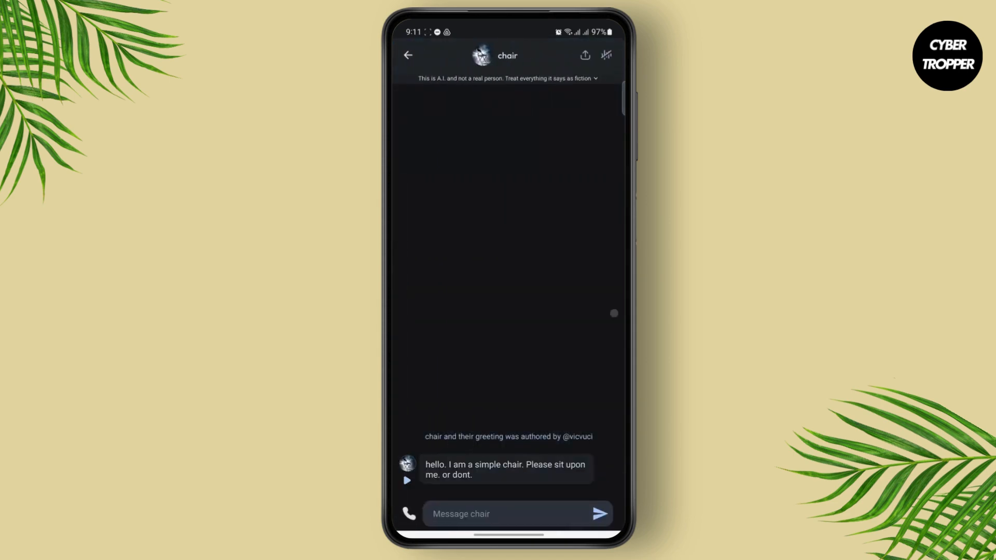
Hide the chair character from its chat options, then leave the chats list for Explore
click(408, 56)
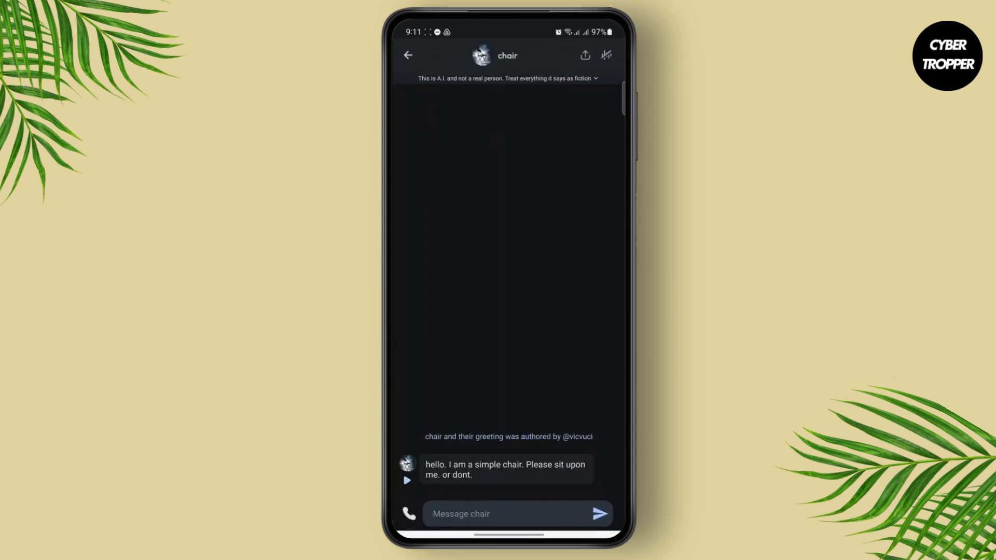
click(507, 56)
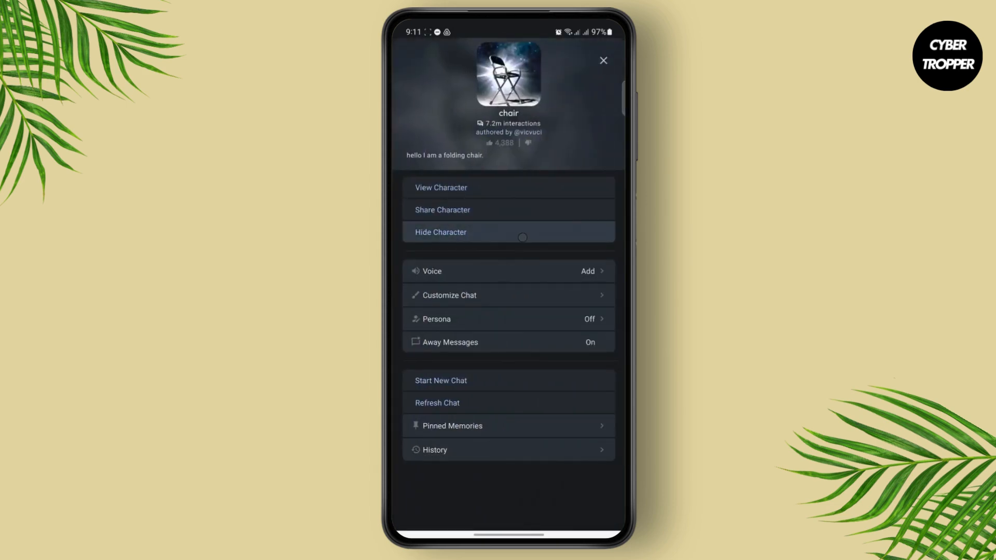
click(440, 231)
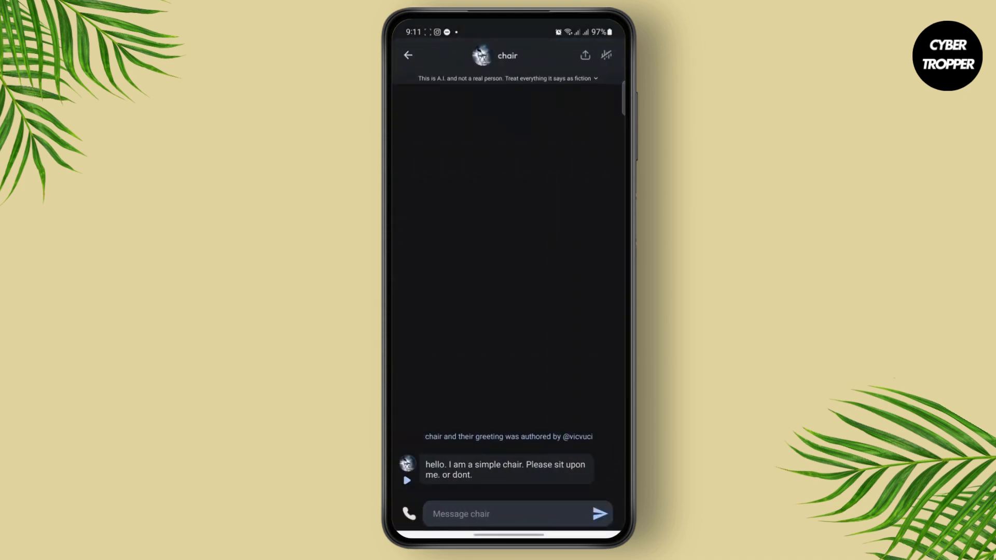
click(407, 55)
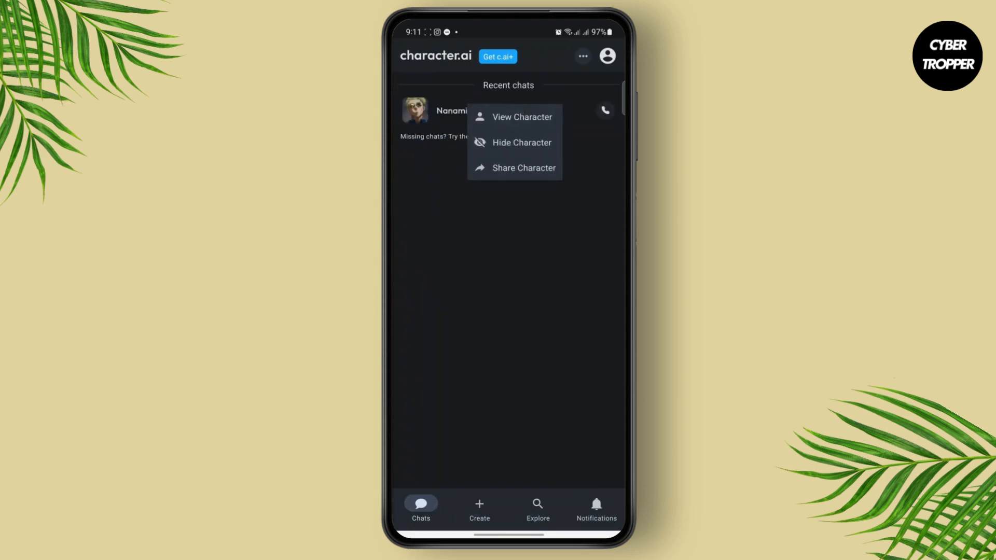
click(537, 506)
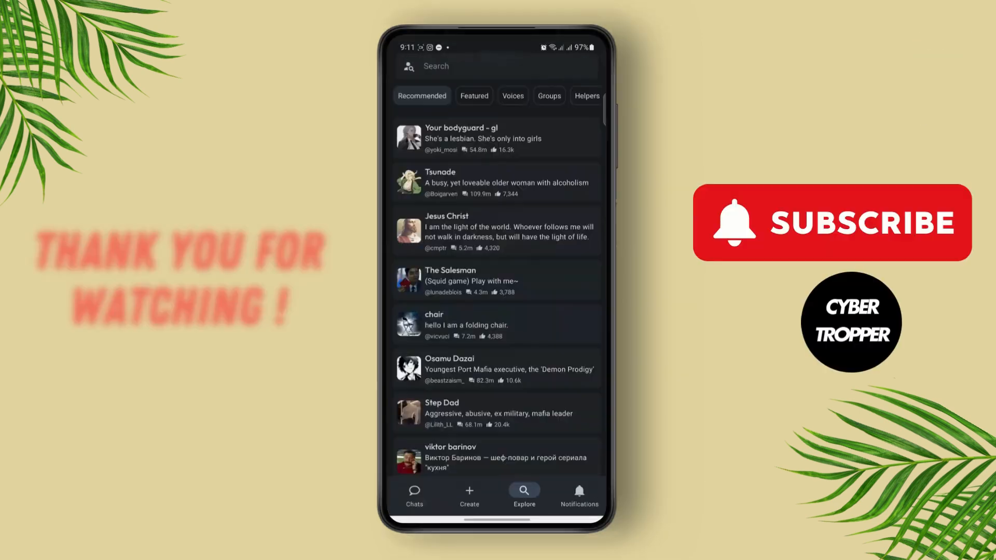